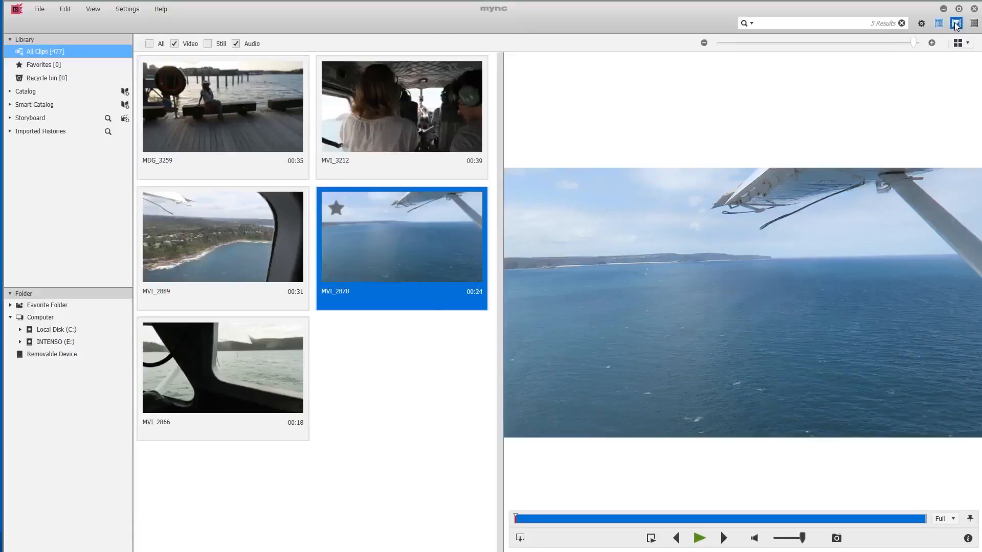
Step: Hide the clip preview and tick the 'All' media-type filter to list all 477 clips
click(973, 23)
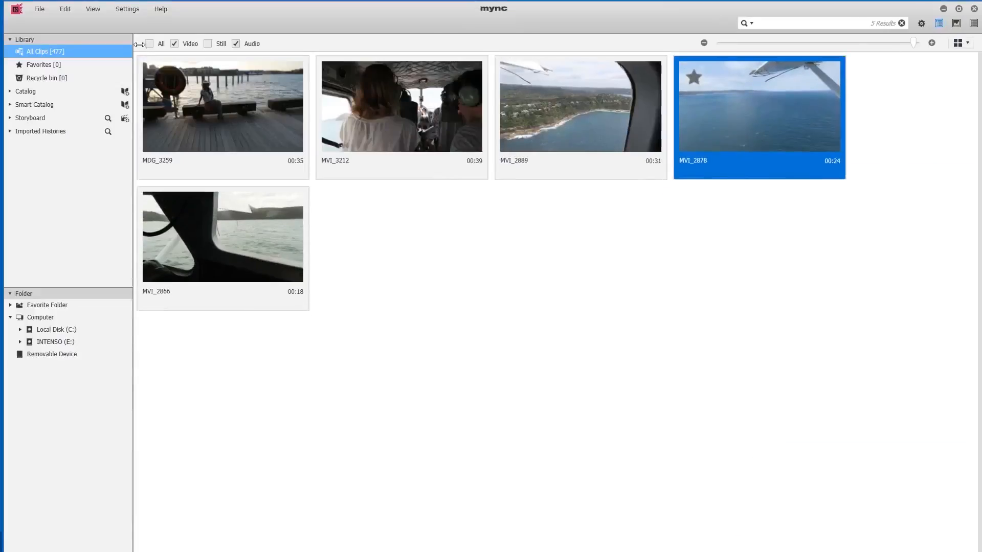
click(149, 44)
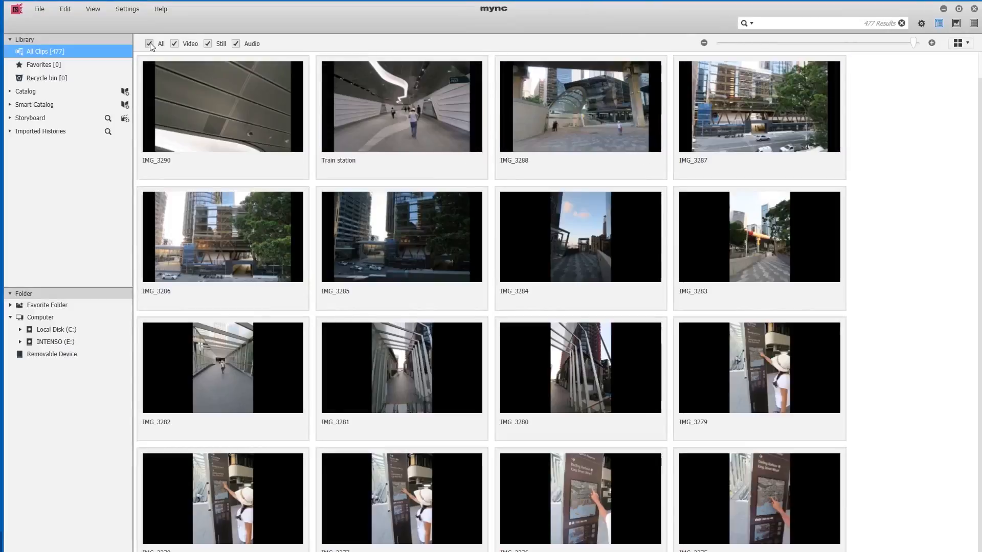
mouse_move(218, 86)
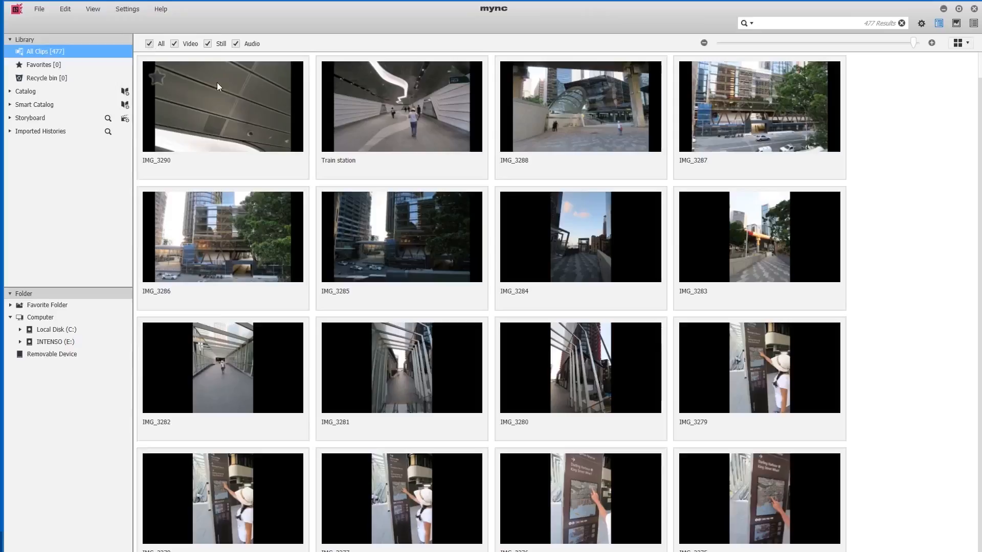
mouse_move(229, 108)
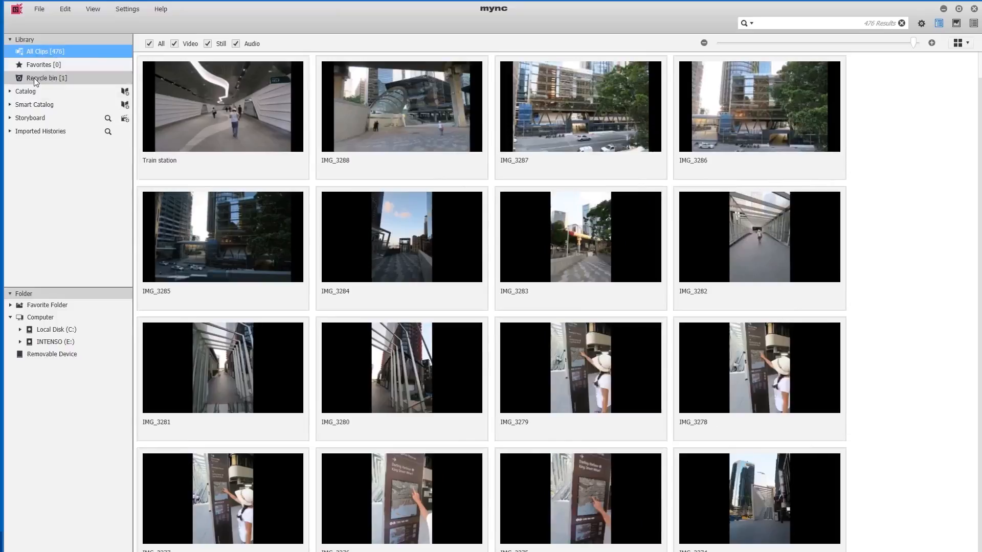
mouse_move(595, 191)
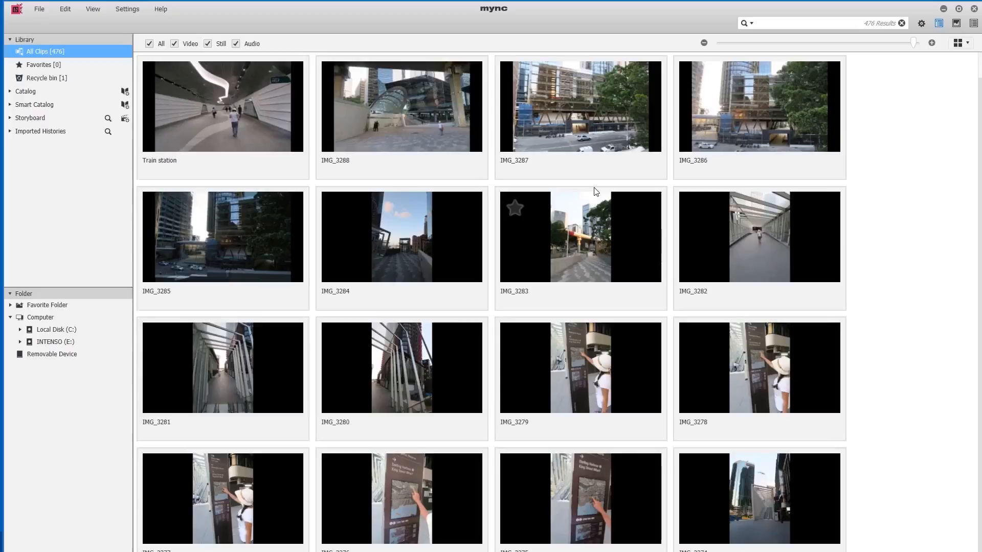
mouse_move(80, 85)
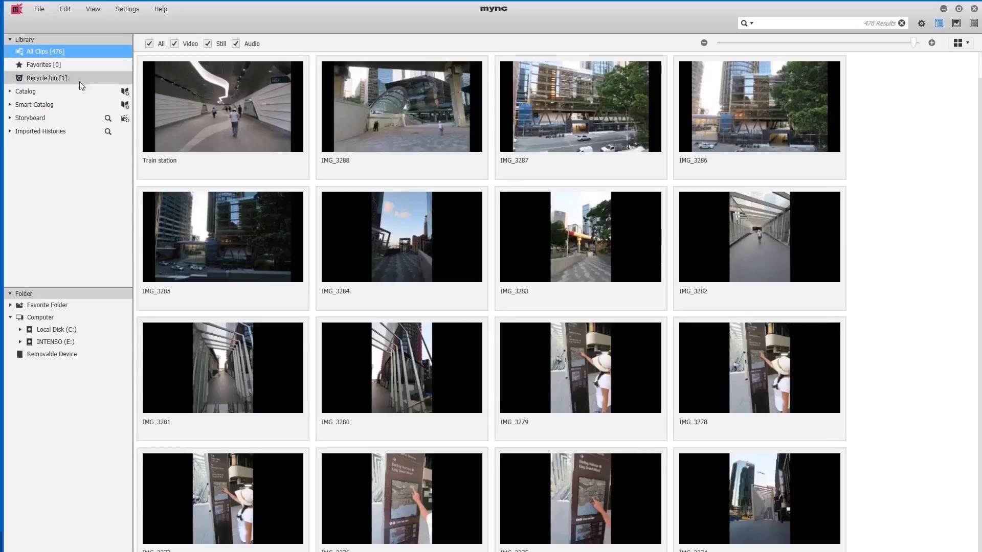
mouse_move(25, 77)
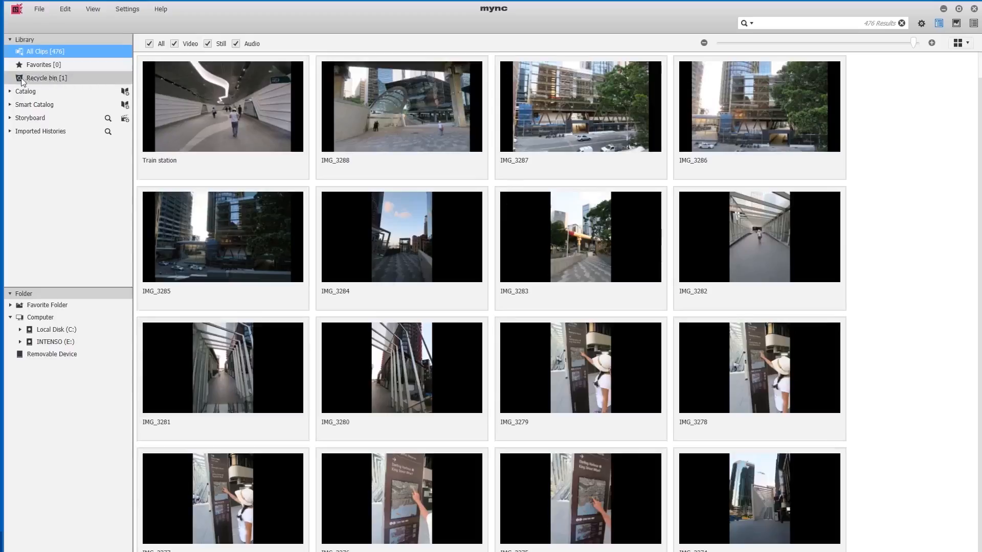
Step: Restore IMG_3290 from the recycle bin via its context menu, emptying the bin
click(42, 77)
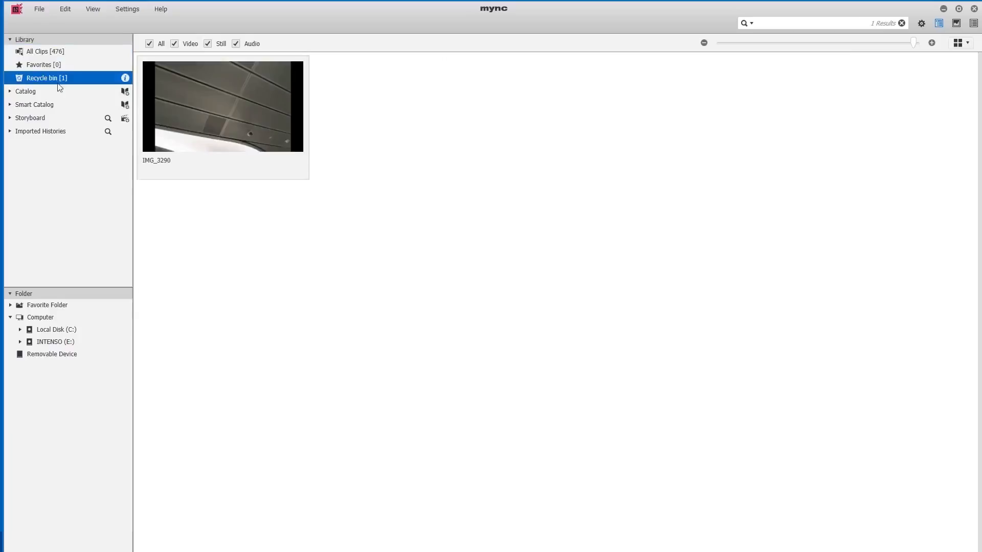
mouse_move(226, 111)
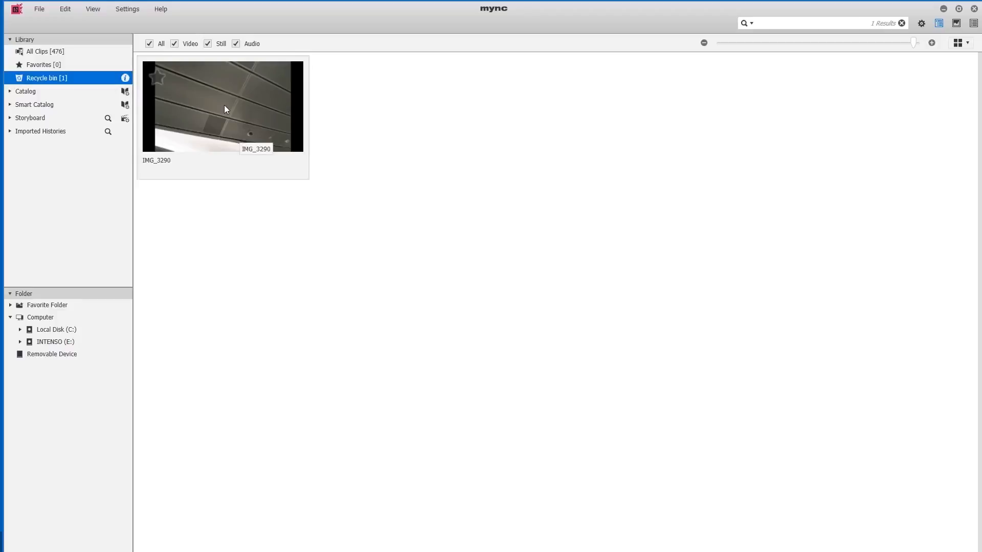
right_click(224, 109)
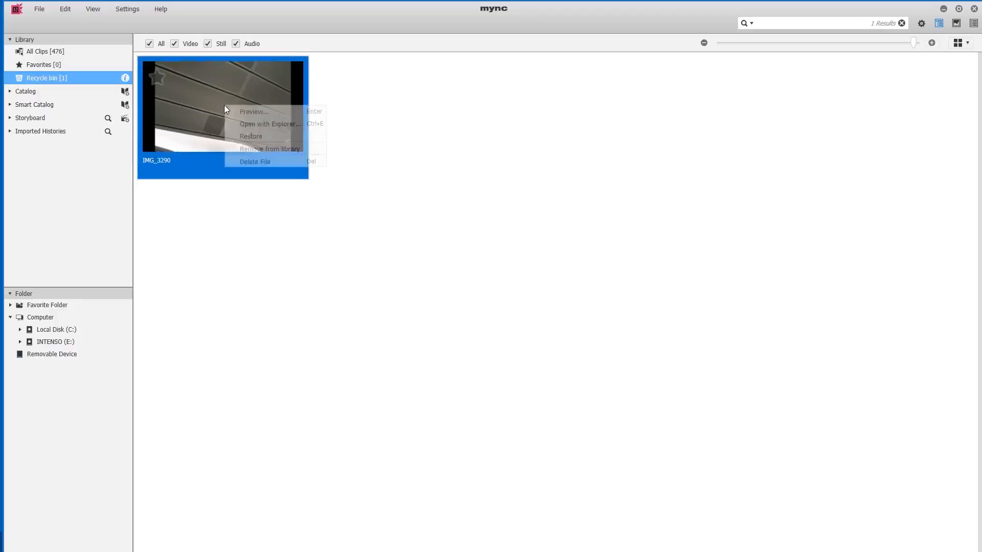
mouse_move(262, 137)
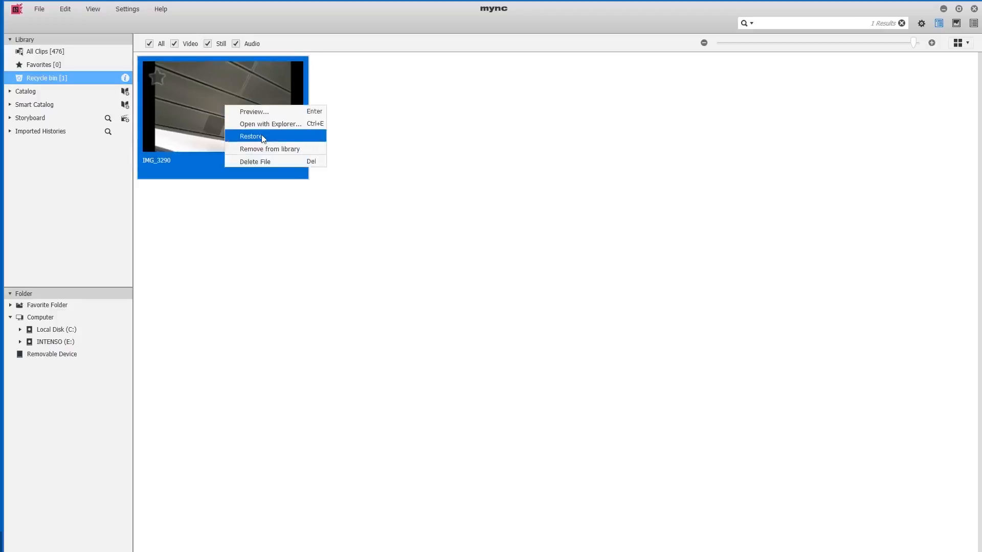
click(251, 137)
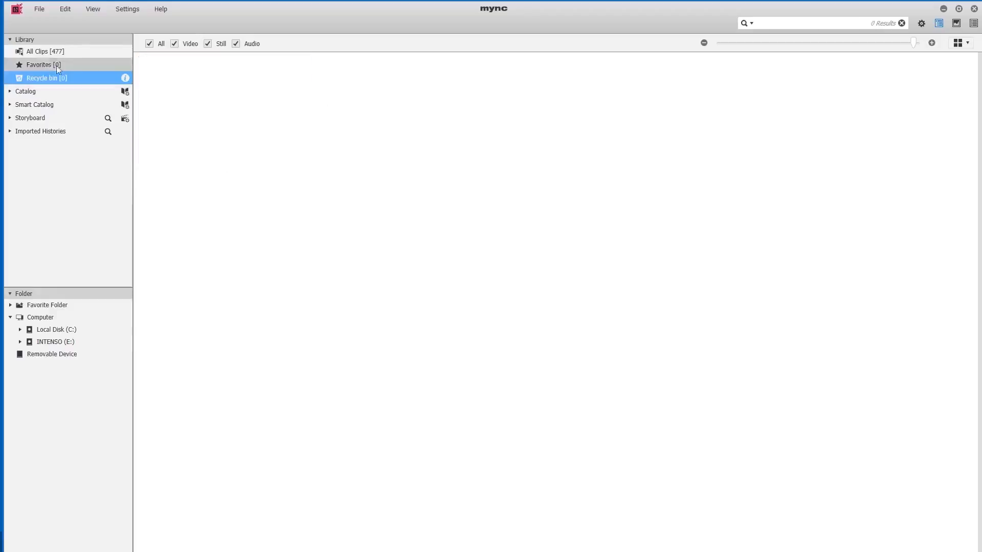
Step: Return to All Clips, reopen the recycle bin and bring up IMG_3290's context menu for removal
click(44, 51)
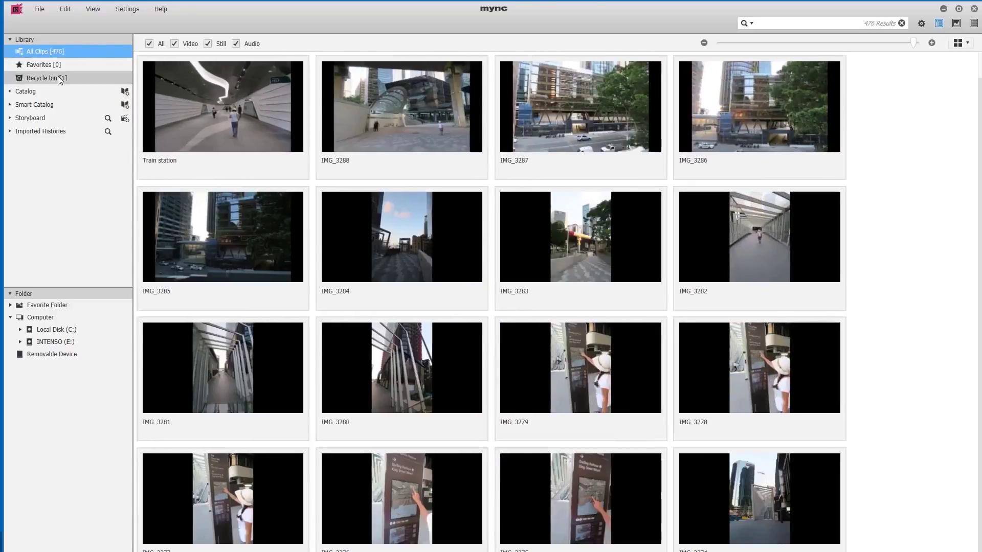
click(43, 78)
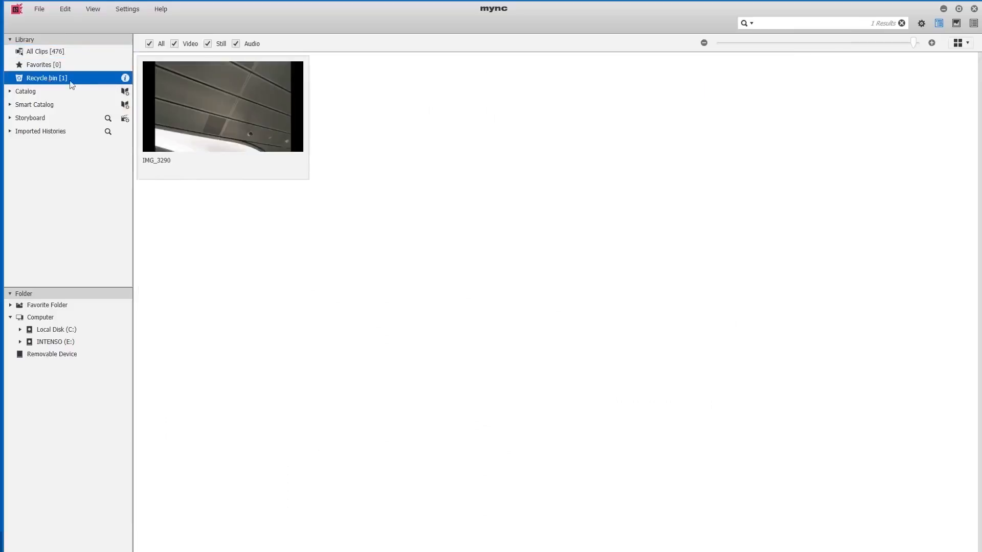
mouse_move(219, 103)
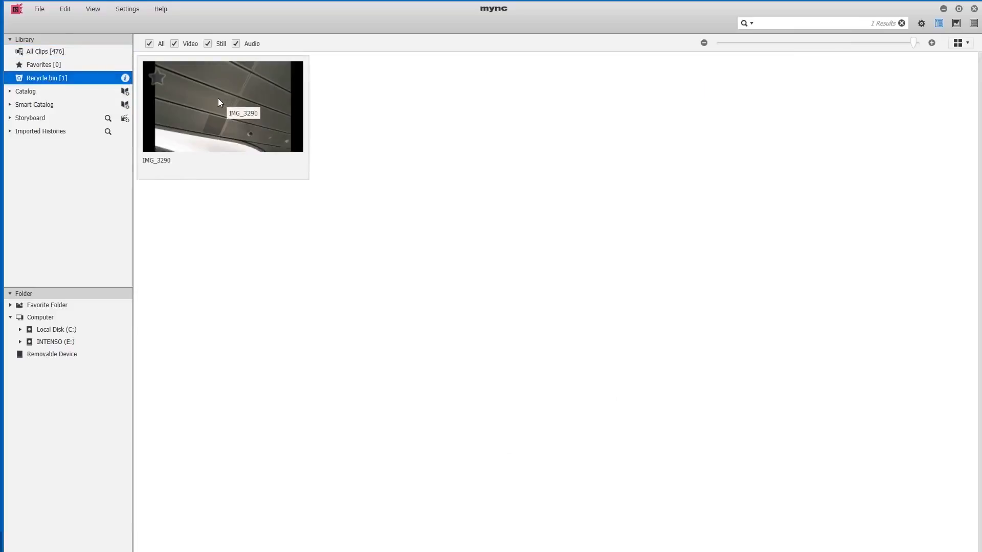
right_click(223, 103)
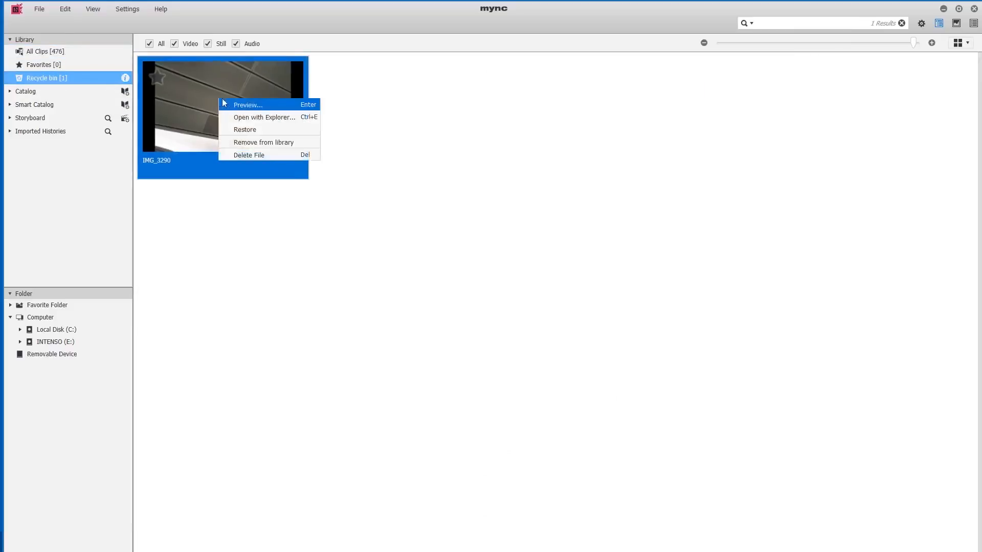
mouse_move(263, 143)
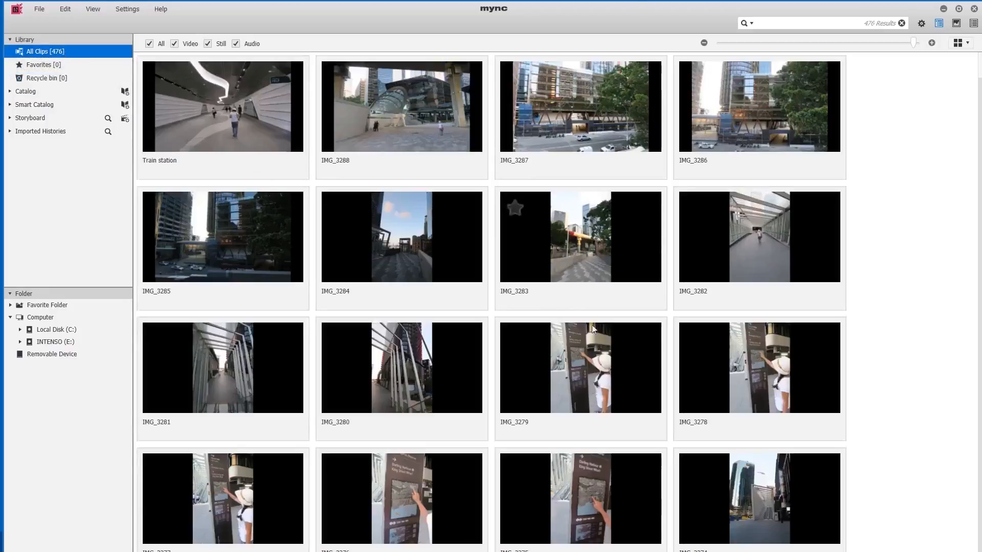
mouse_move(775, 371)
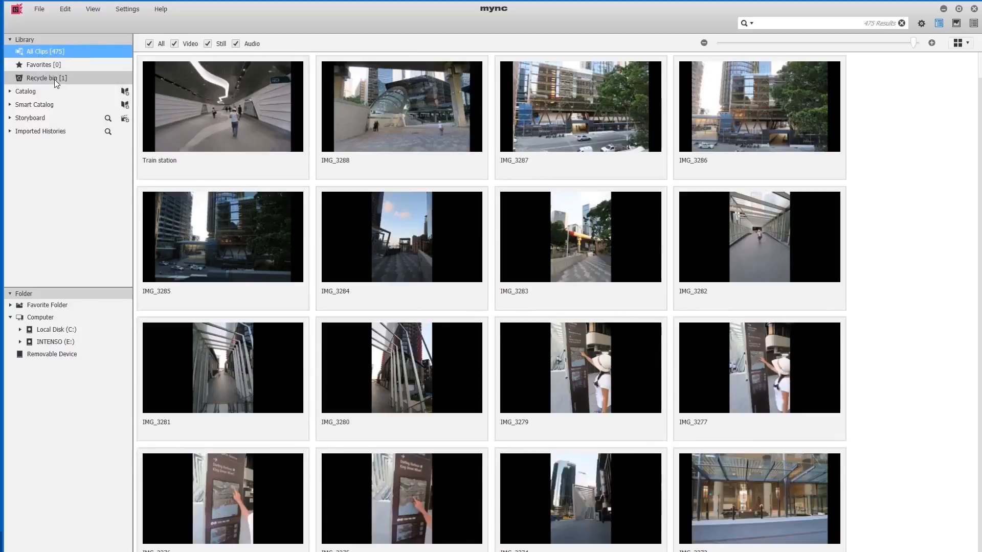
Step: Restore IMG_3278 from the recycle bin and show All Clips, leaving 476 clips and an empty bin
click(46, 78)
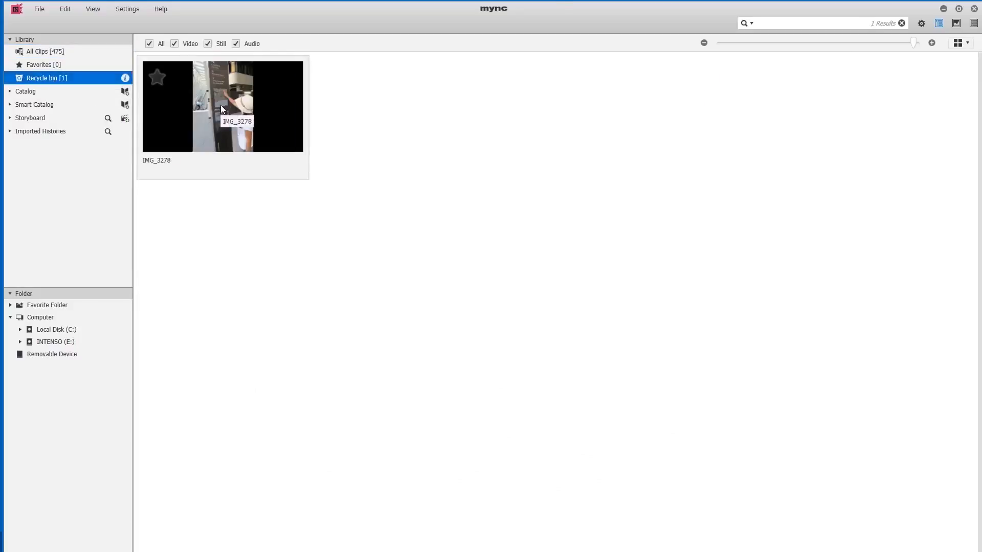
right_click(222, 106)
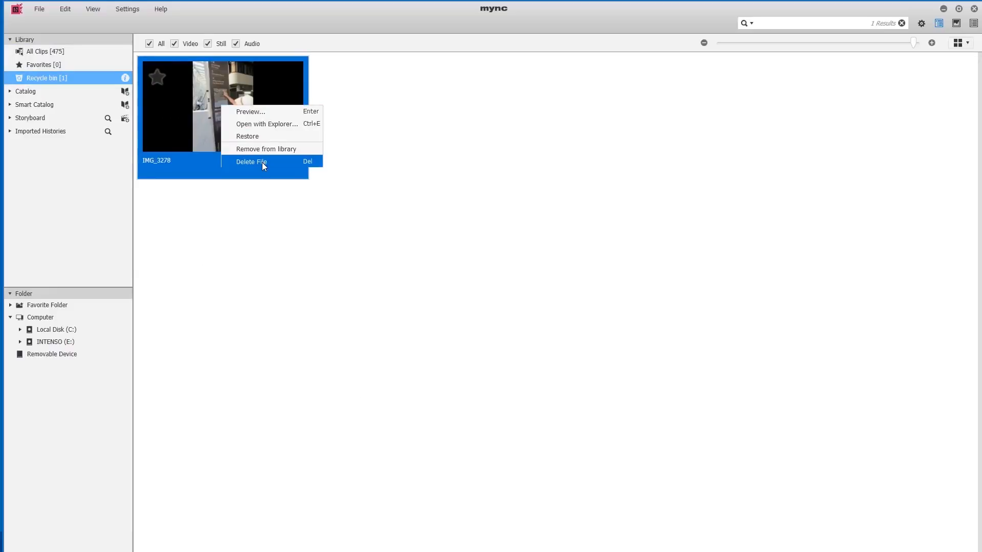
mouse_move(259, 136)
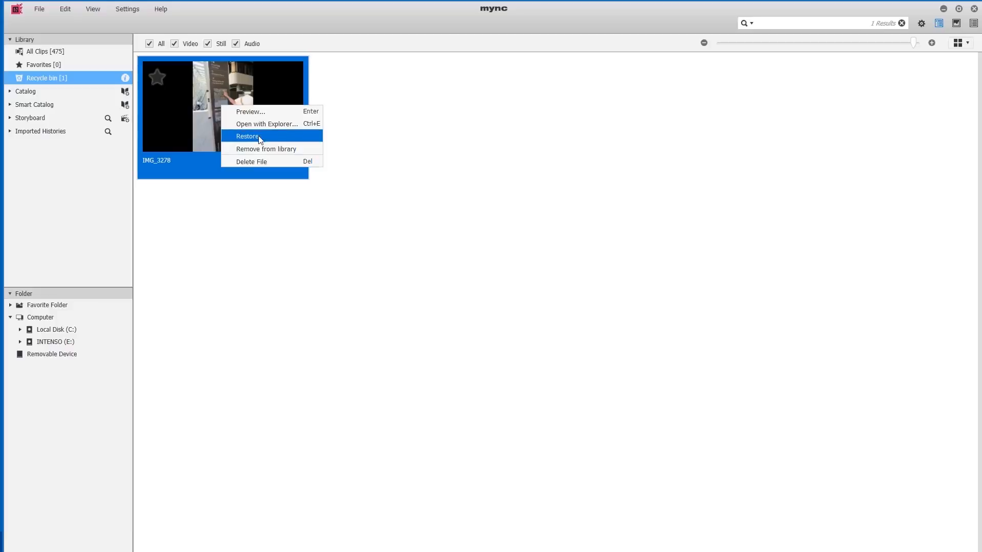
click(248, 137)
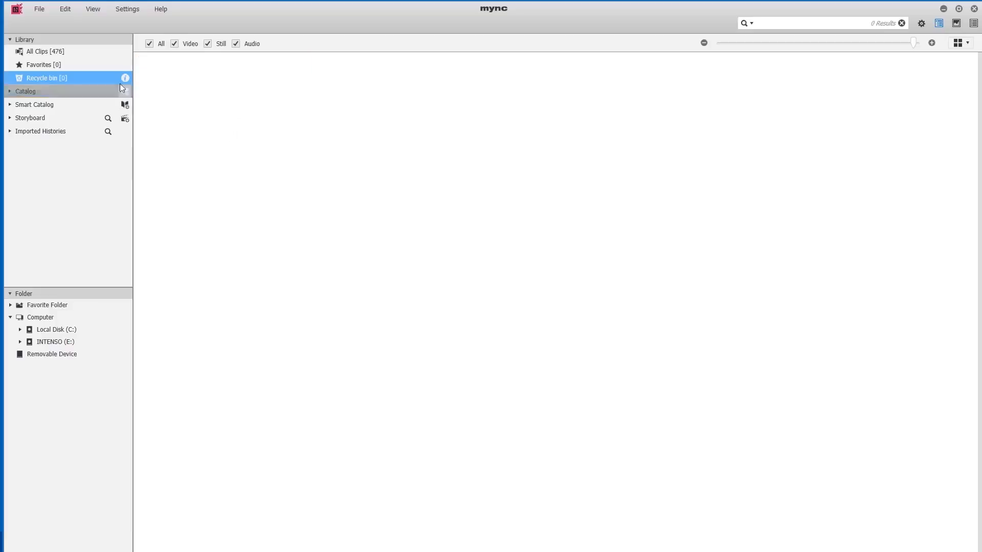
click(44, 51)
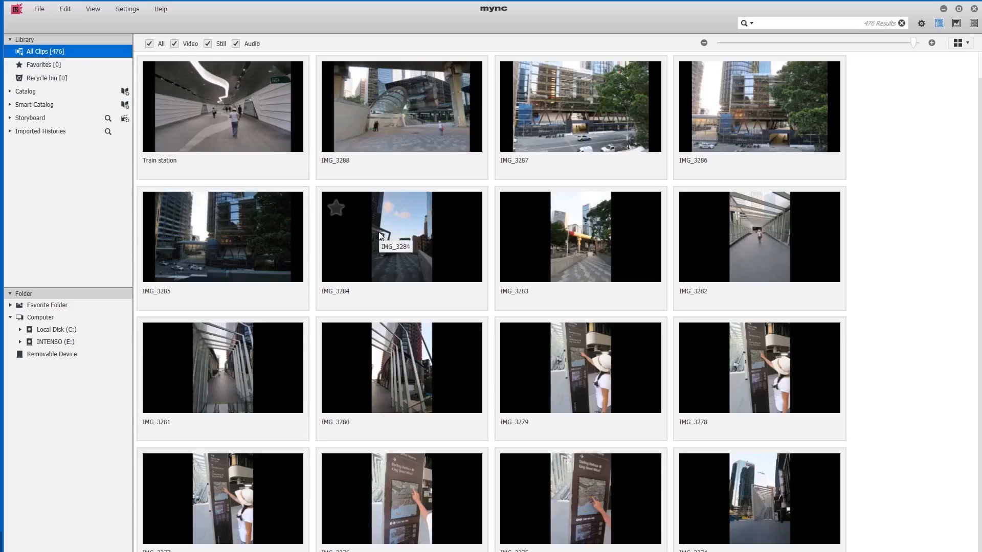
mouse_move(298, 208)
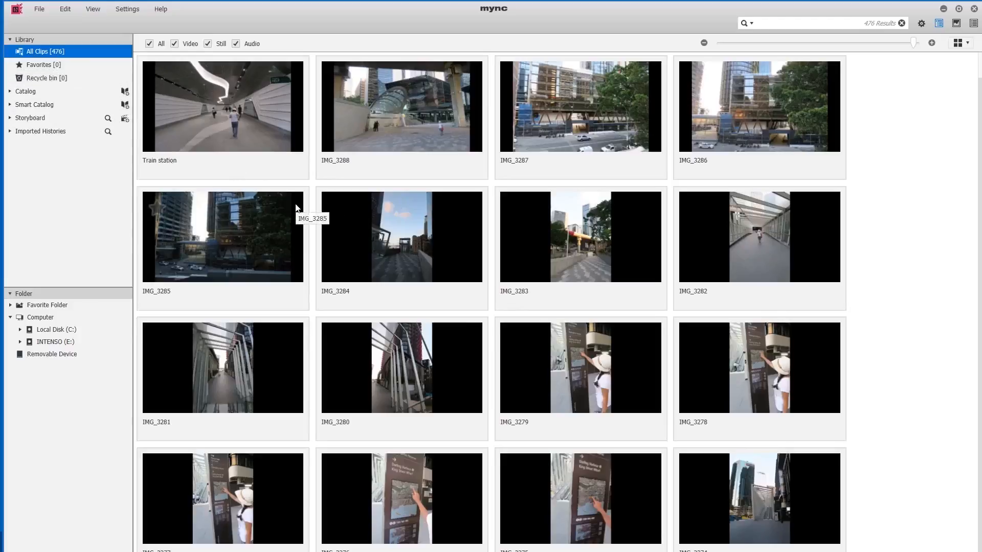